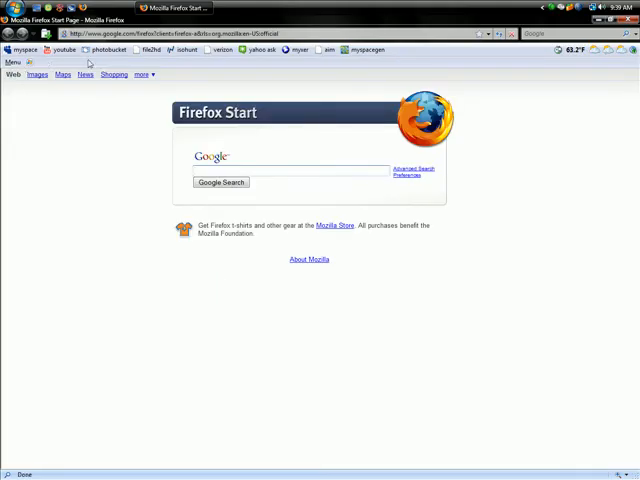
Step: Sign in to MySpace from the Firefox start page and look down through the skater's profile
left_click(24, 50)
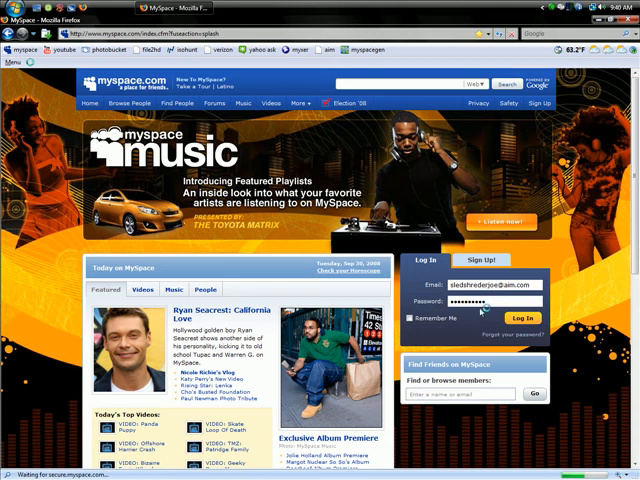
left_click(516, 312)
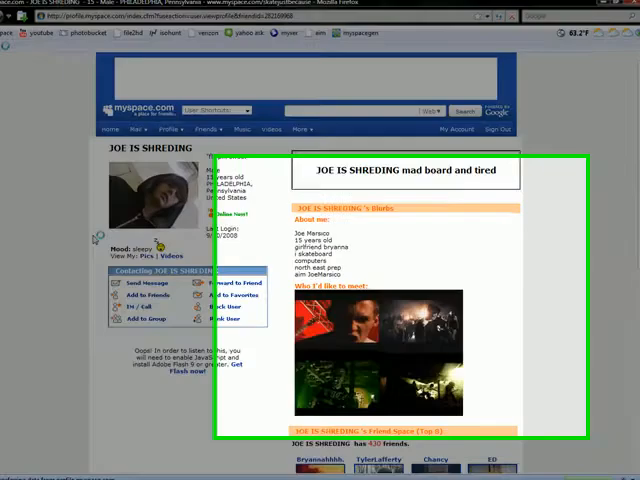
scroll("down", 3)
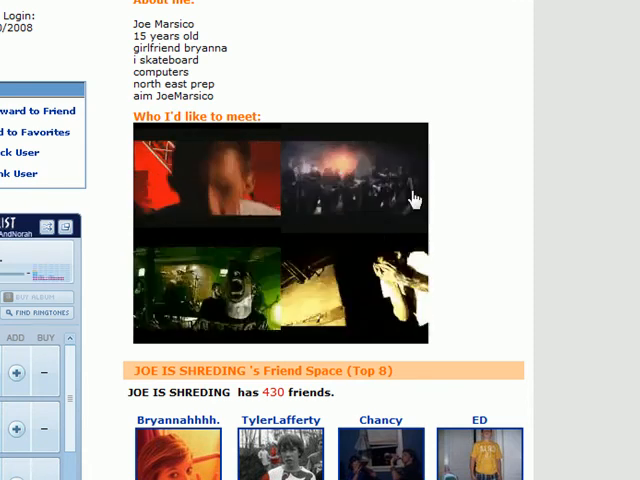
scroll("down", 3)
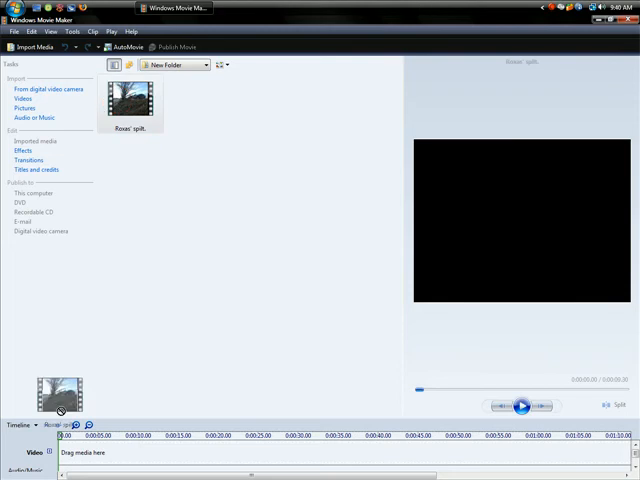
Step: Drag the skate clip onto the timeline and preview it to find the trim point
left_click_drag(56, 396, 96, 452)
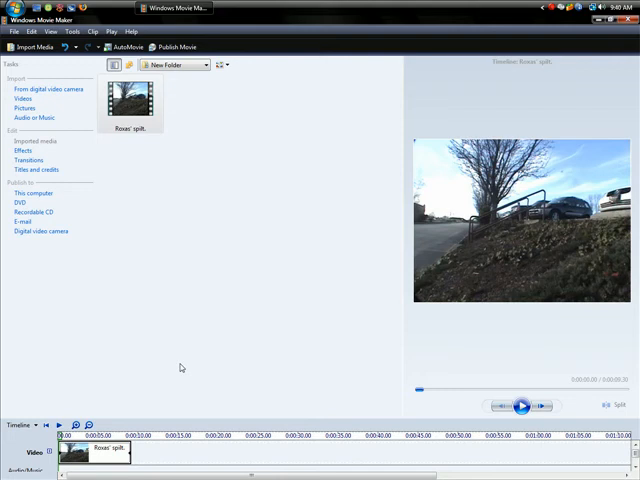
mouse_move(148, 370)
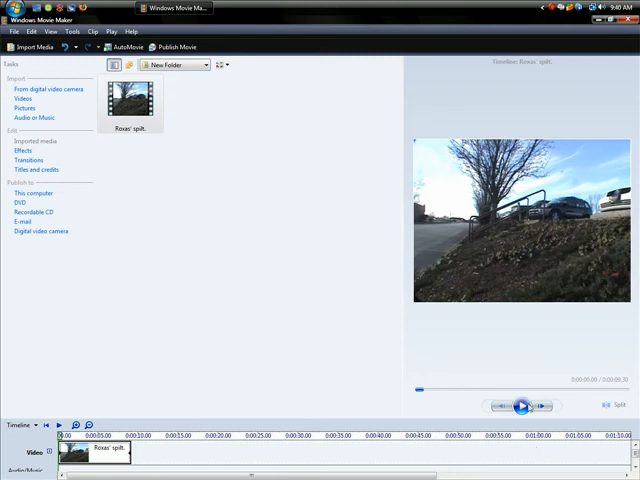
left_click(520, 404)
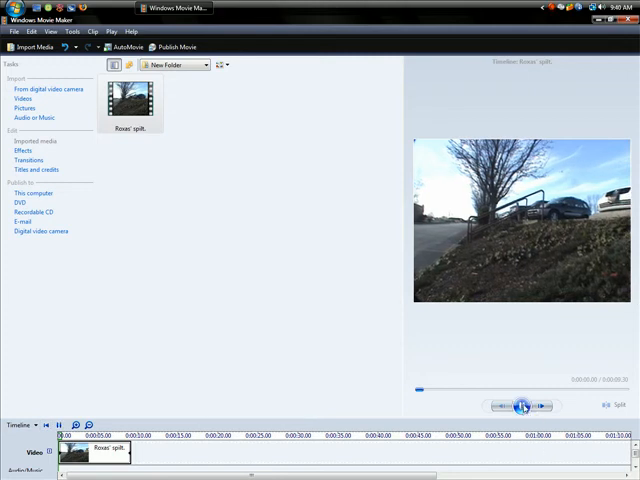
left_click(502, 404)
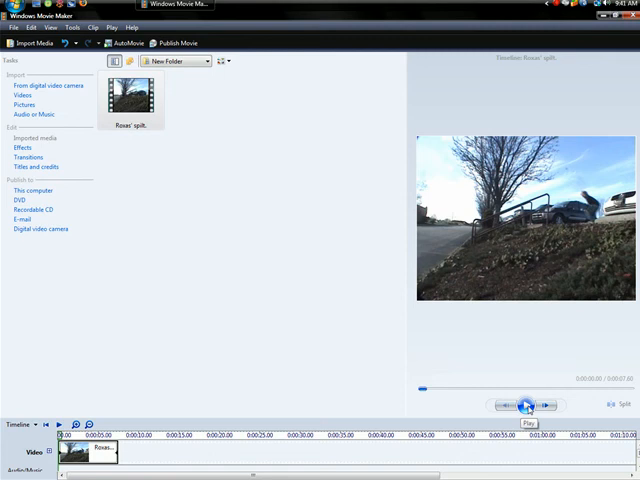
left_click(522, 404)
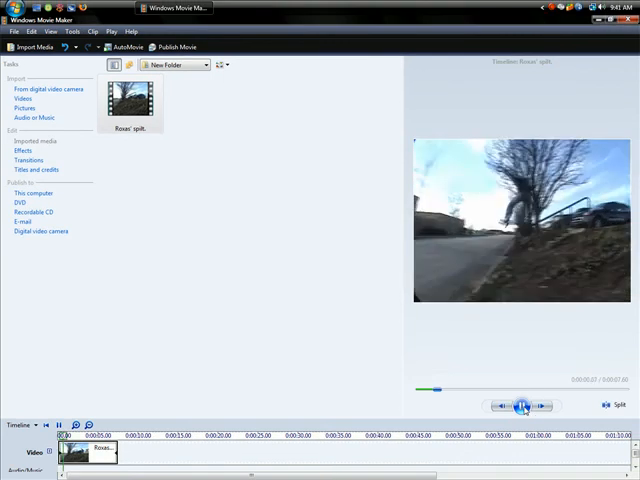
left_click(520, 404)
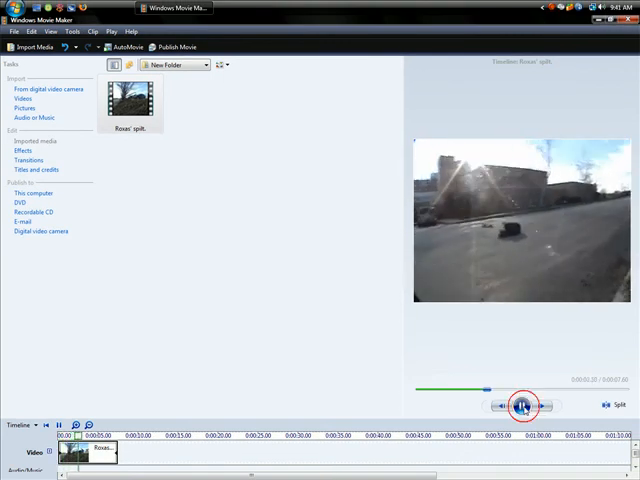
Step: Trim the clip to about 4 seconds and replay the shortened stretch to check it
left_click(520, 404)
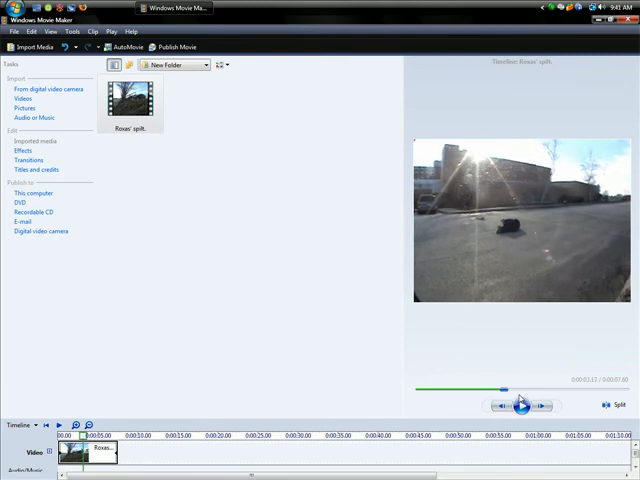
left_click(520, 404)
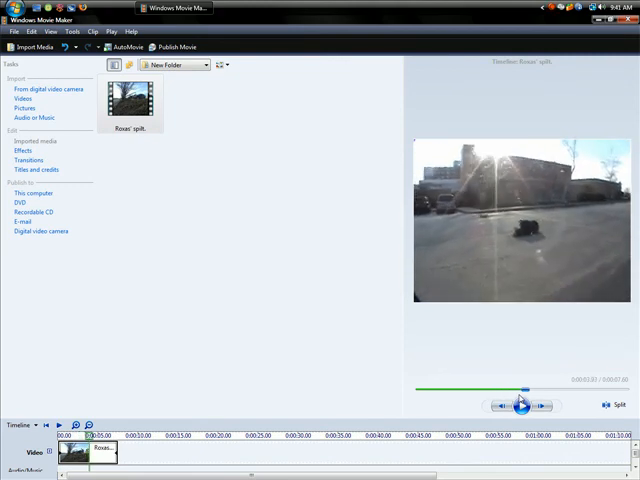
left_click(520, 404)
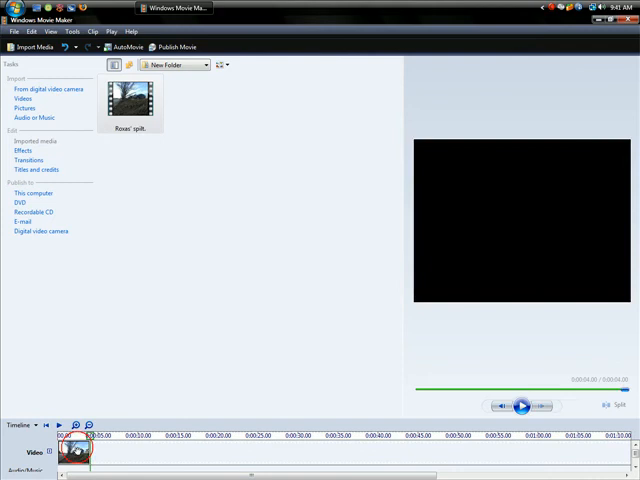
left_click(520, 406)
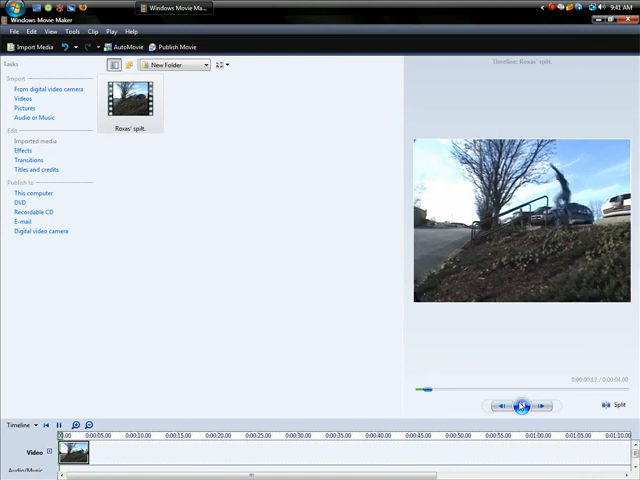
left_click(518, 404)
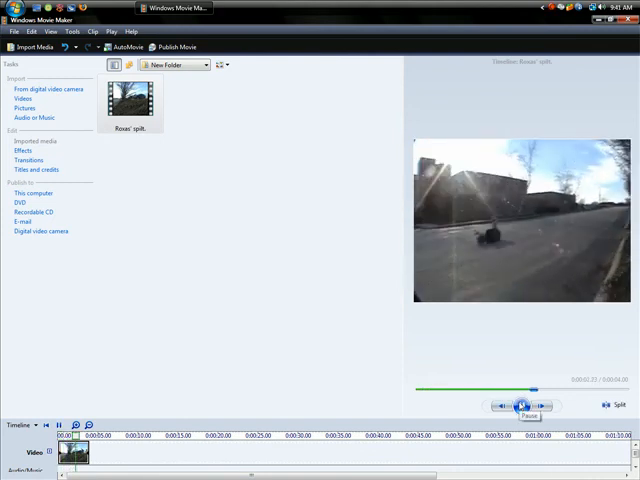
left_click(520, 404)
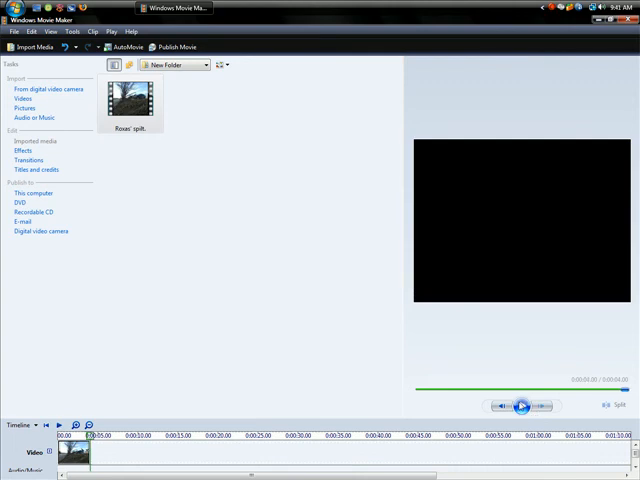
left_click(520, 404)
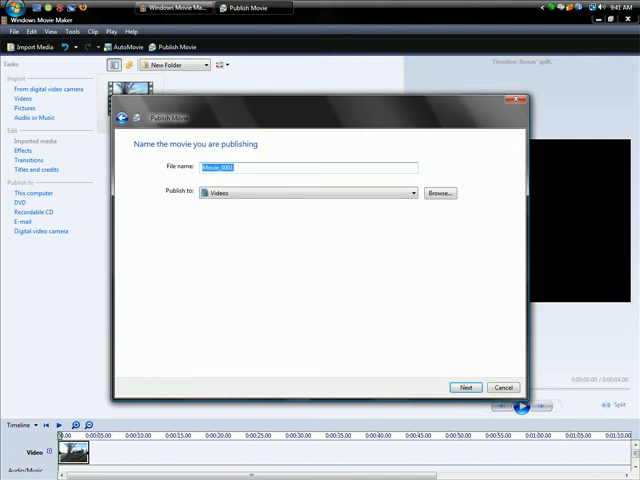
Step: Publish the trimmed clip as a best-quality movie file named 'vide...' and answer the save-project prompt
type("vide")
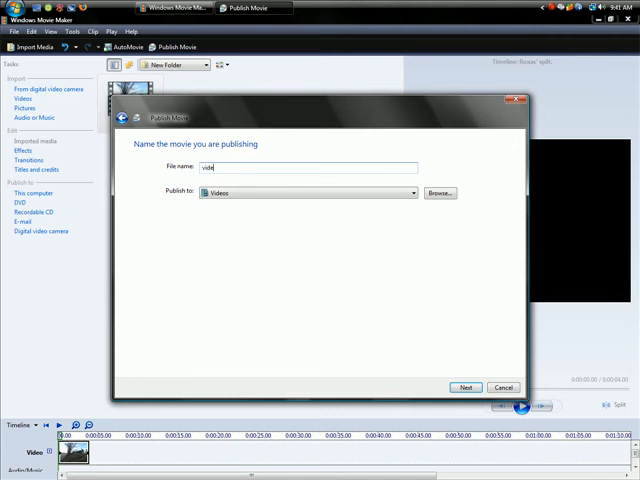
left_click(464, 388)
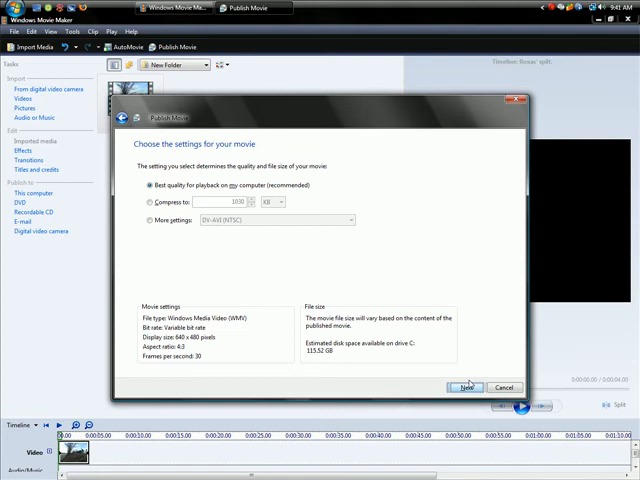
left_click(464, 388)
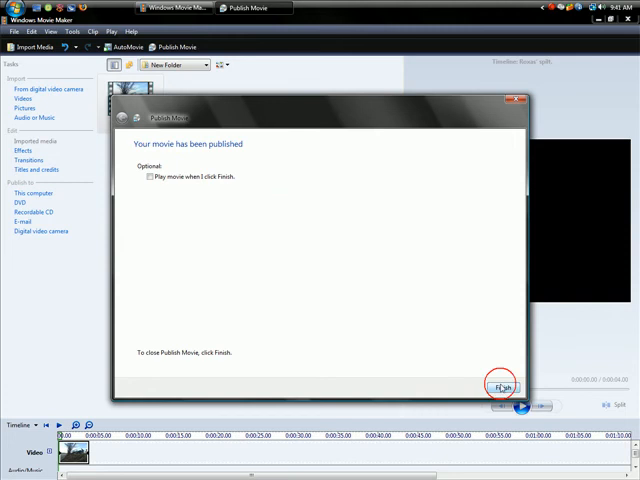
left_click(502, 388)
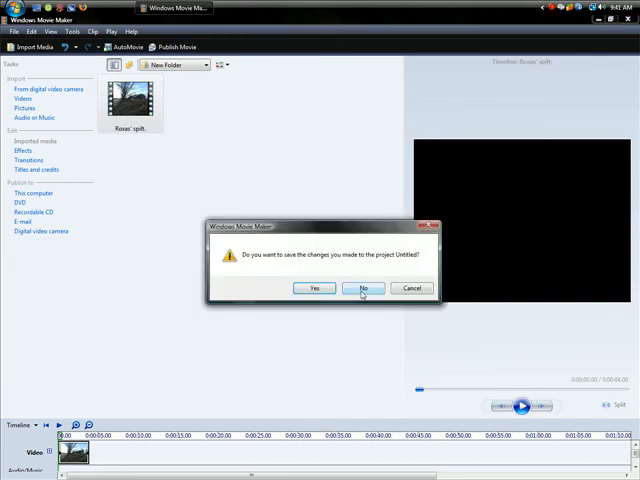
left_click(364, 288)
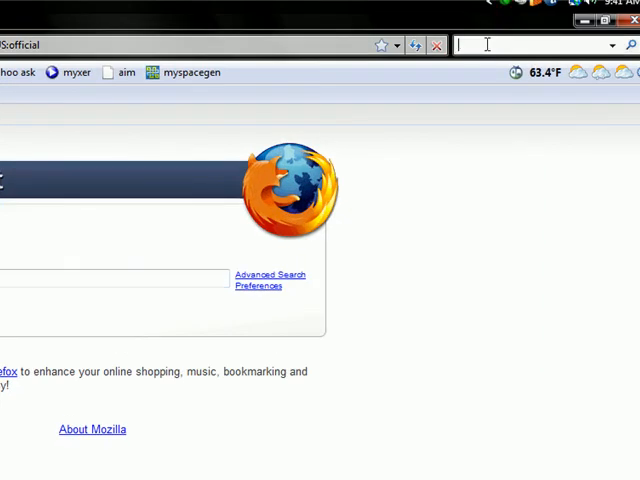
Step: Search Firefox for 'gifninja' to reach the gifninja.com site
type("gifninja")
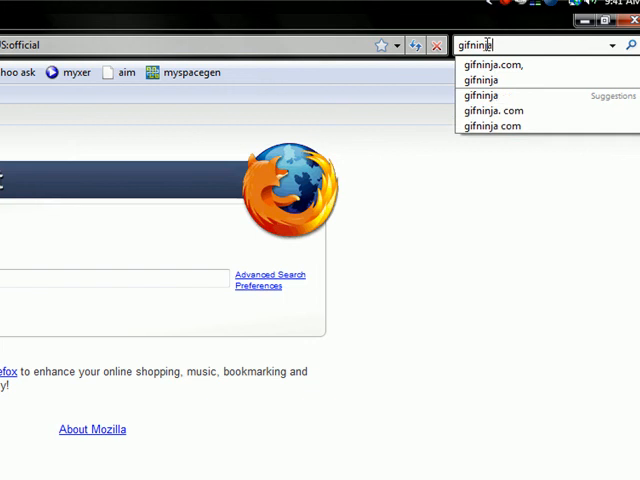
key("Return")
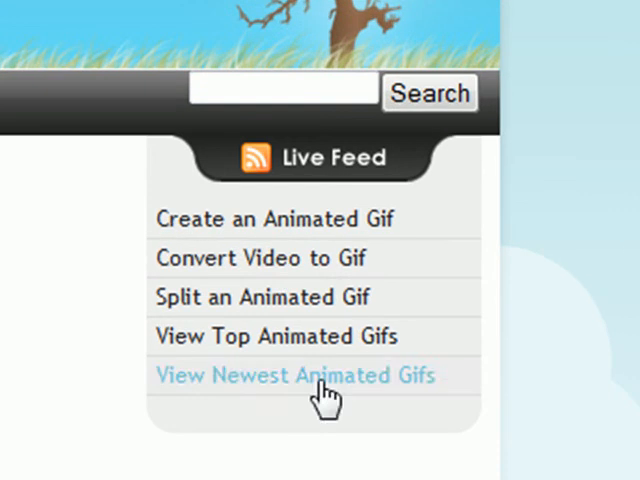
mouse_move(264, 258)
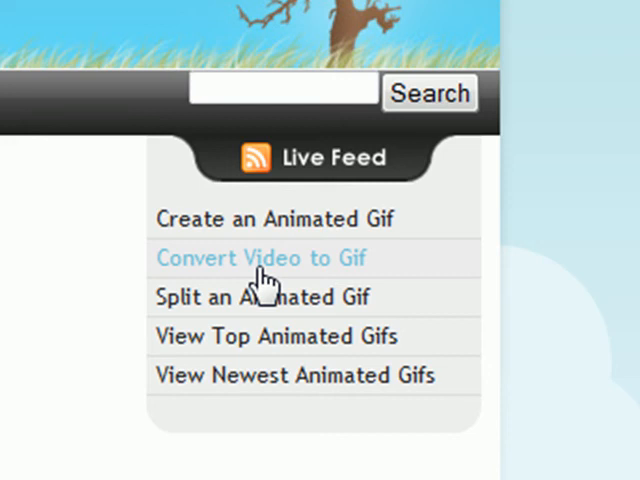
Step: On Convert Video to Gif, browse to the published skate video and upload it for conversion
left_click(260, 258)
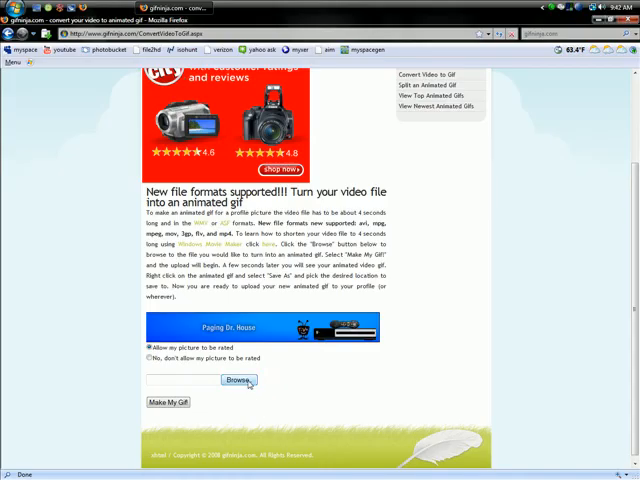
left_click(236, 380)
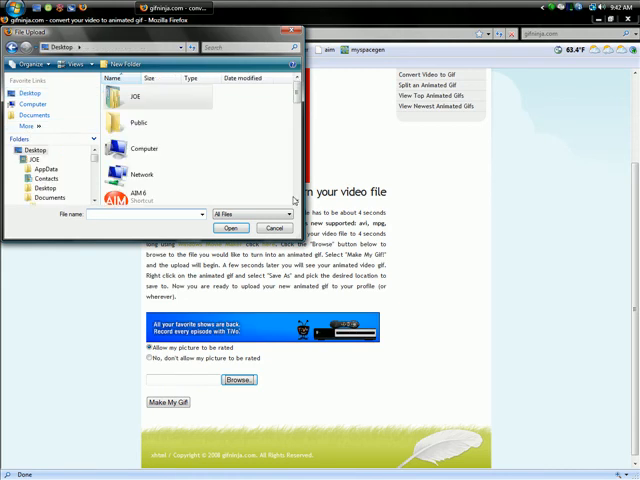
scroll("down", 3)
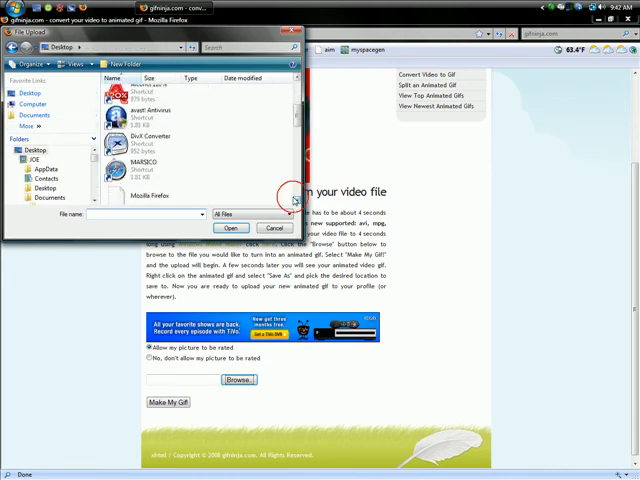
scroll("down", 3)
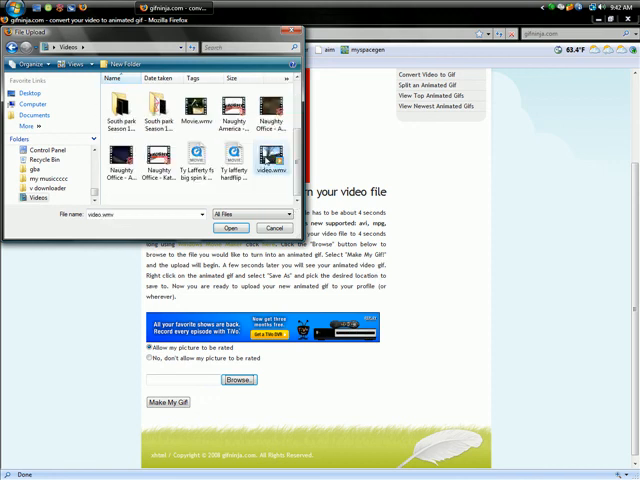
left_click(234, 228)
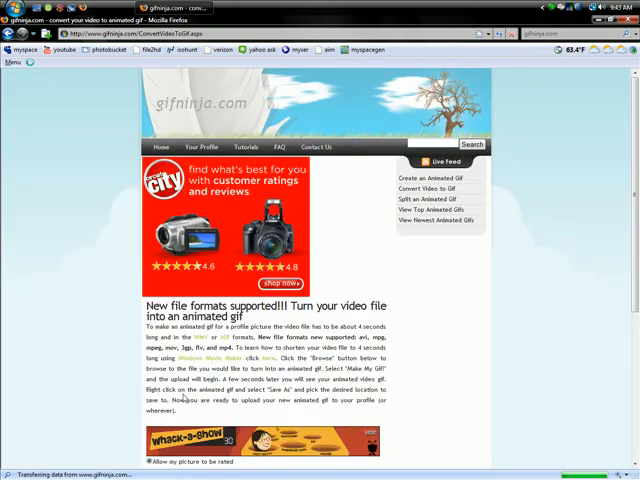
Step: Save the generated skate GIF image into the downloads folder
scroll("down", 3)
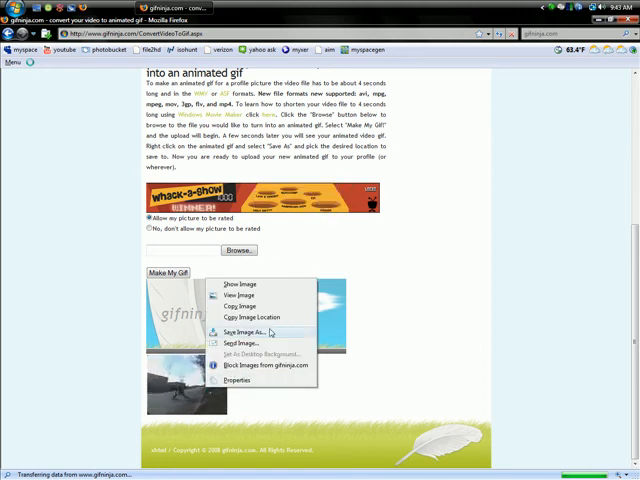
left_click(244, 332)
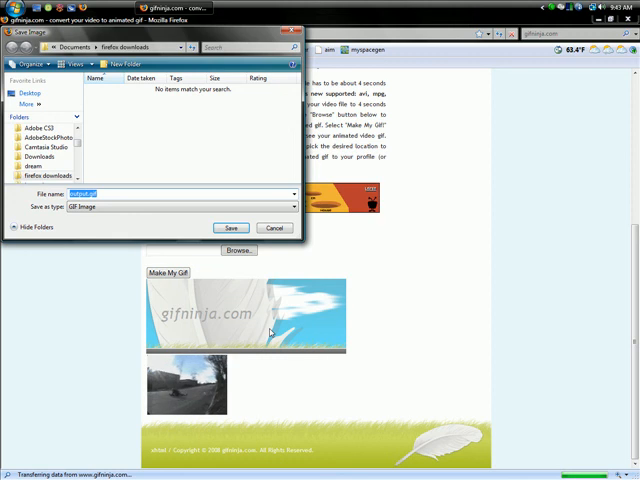
mouse_move(228, 302)
type("video")
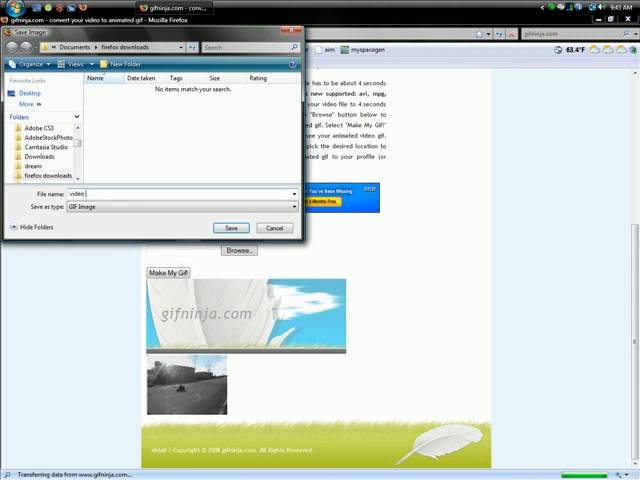
left_click(232, 228)
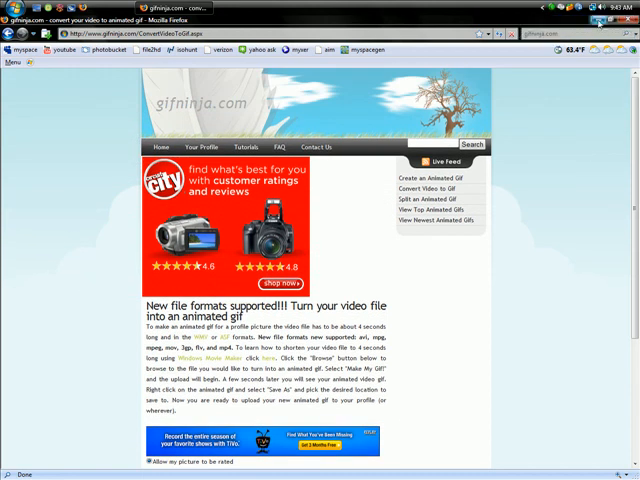
mouse_move(148, 48)
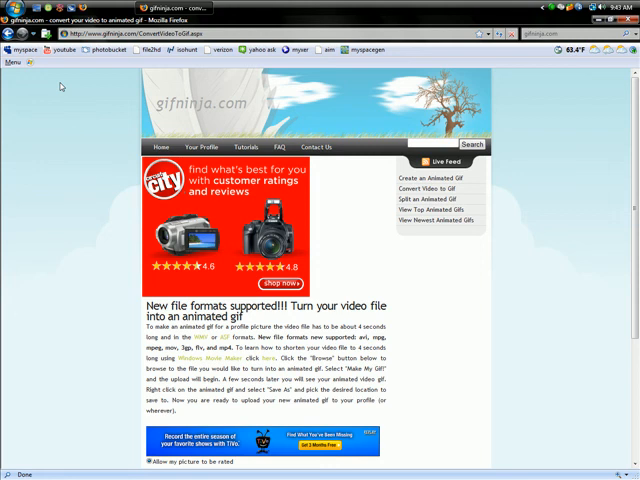
Step: Return to the MySpace profile's Photos and open the 'moving pics' album
scroll("down", 3)
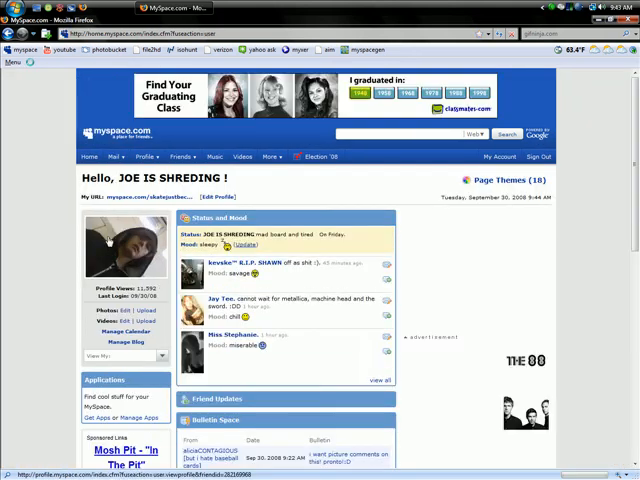
left_click(128, 244)
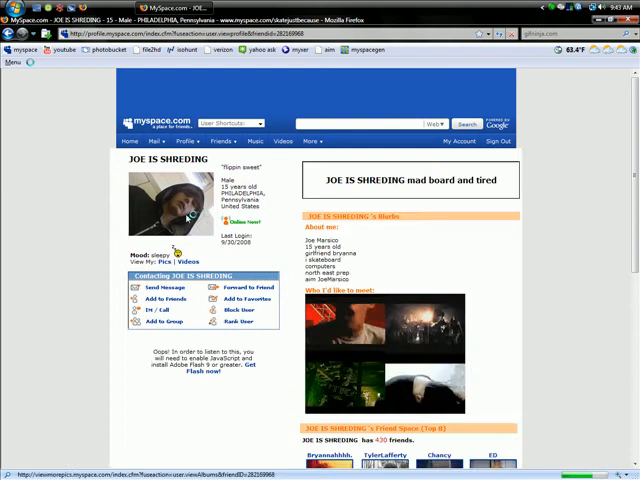
left_click(172, 260)
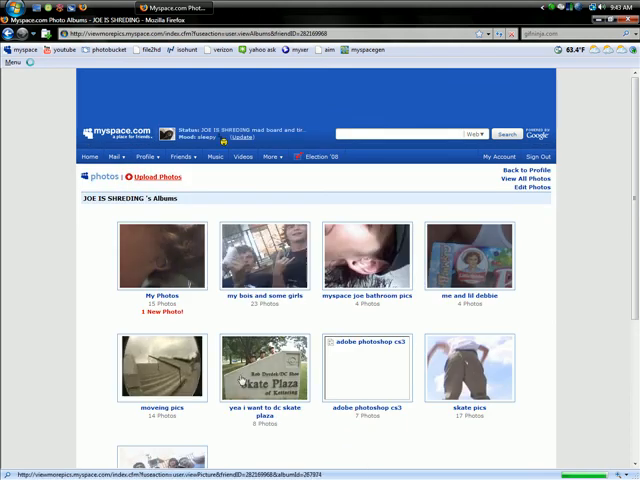
left_click(162, 368)
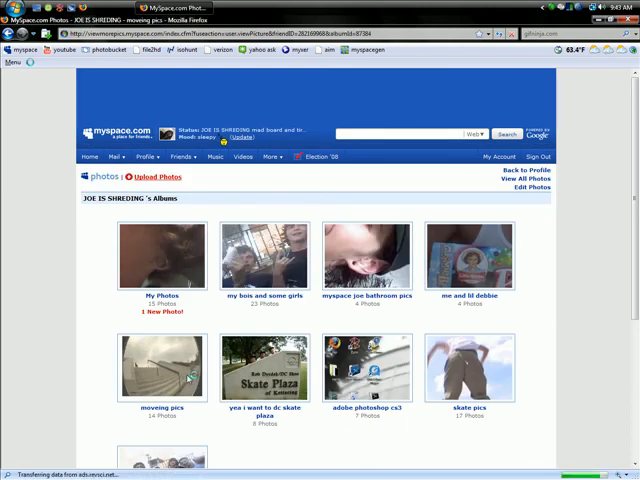
left_click(160, 364)
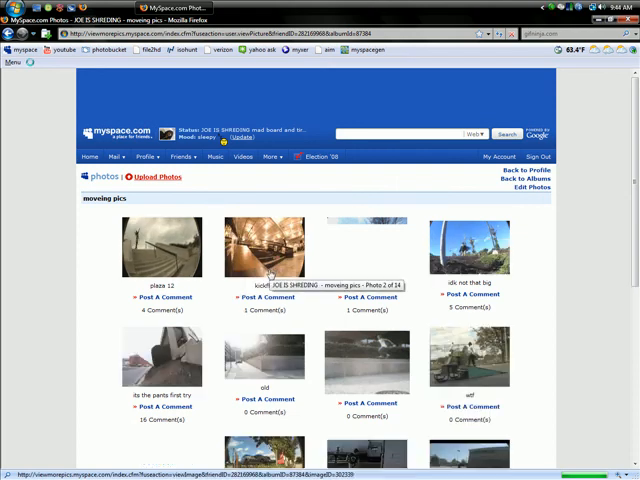
Step: Scroll through the moving pics album's photo grid and back up
scroll("down", 3)
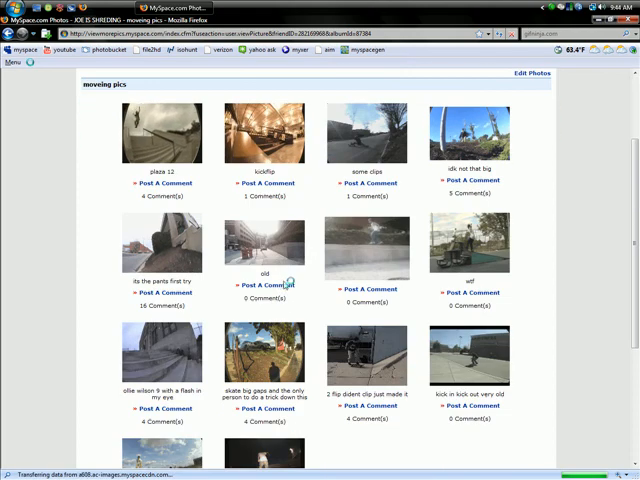
scroll("down", 3)
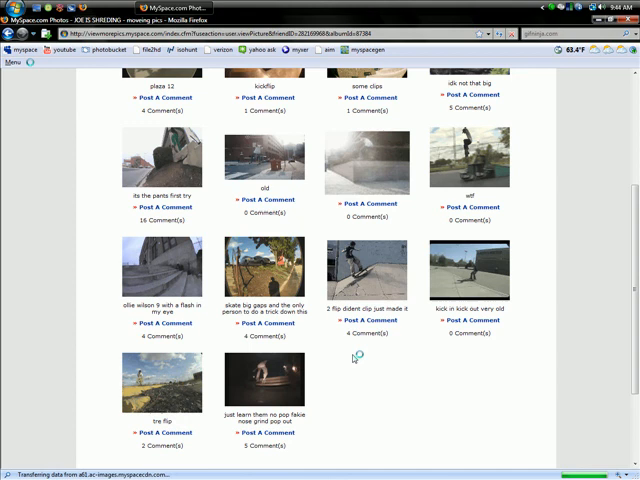
scroll("up", 3)
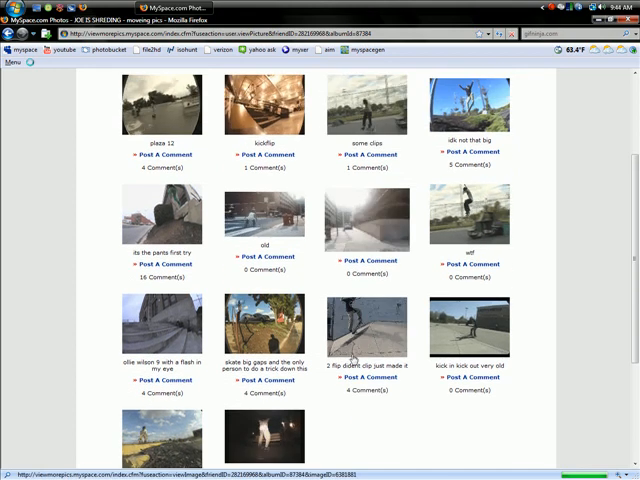
scroll("up", 3)
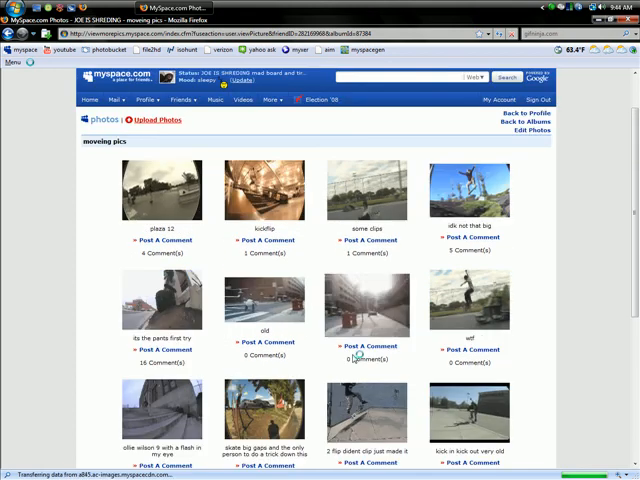